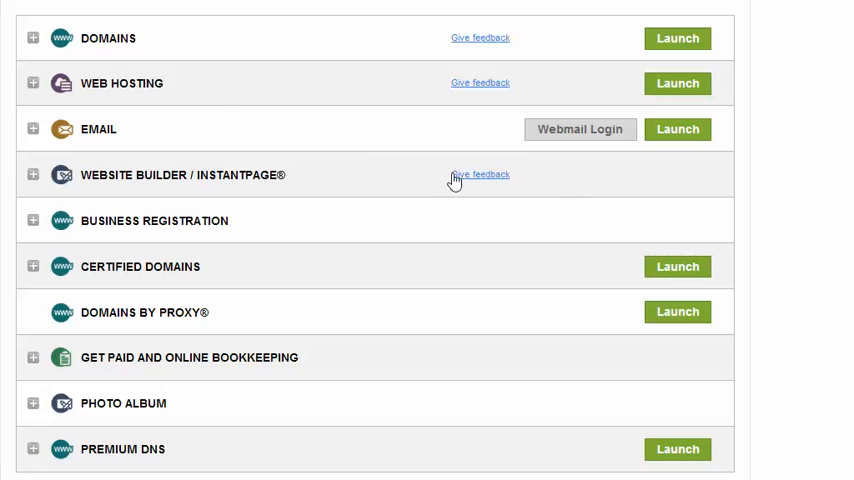
{"action": "mouse_move", "coordinate": [220, 95]}
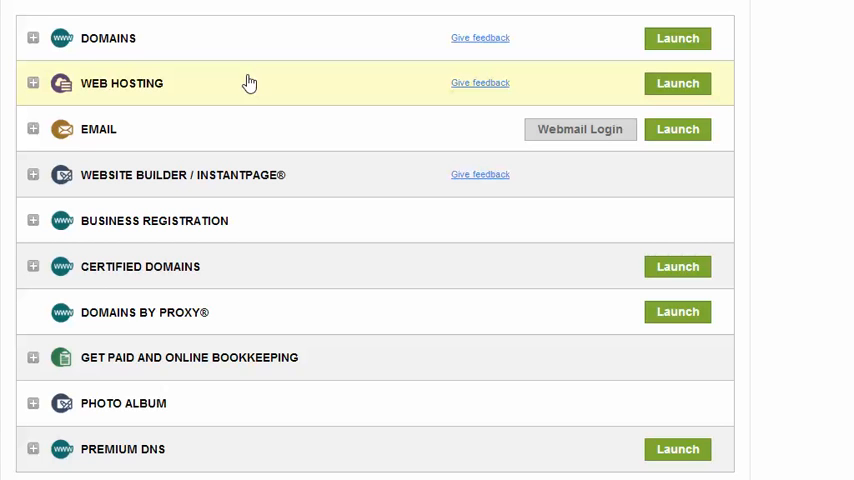
{"action": "mouse_move", "coordinate": [175, 91]}
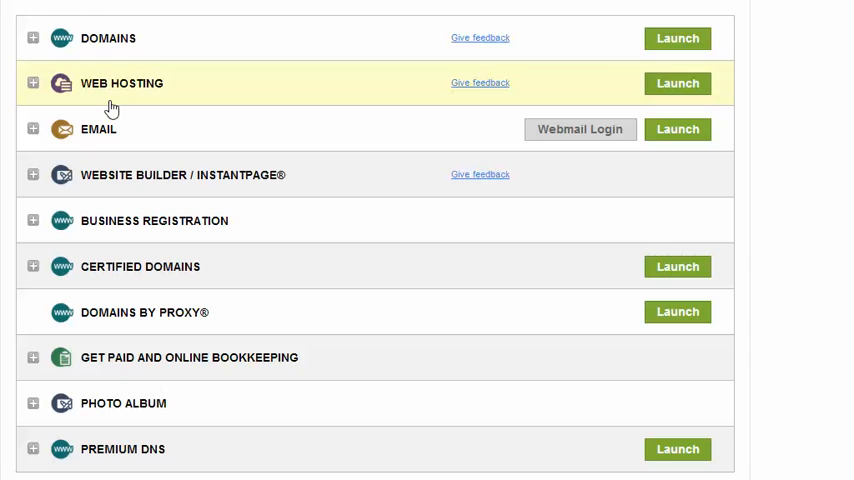
{"action": "mouse_move", "coordinate": [127, 101]}
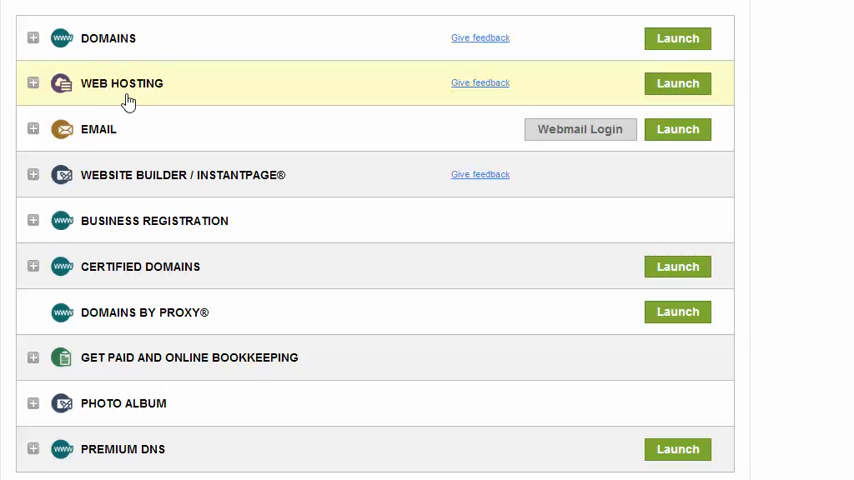
{"action": "mouse_move", "coordinate": [78, 100]}
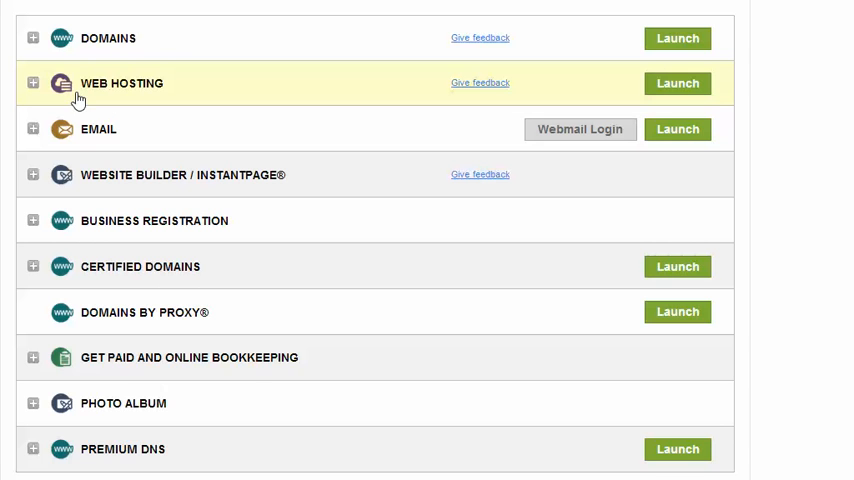
{"action": "mouse_move", "coordinate": [110, 72]}
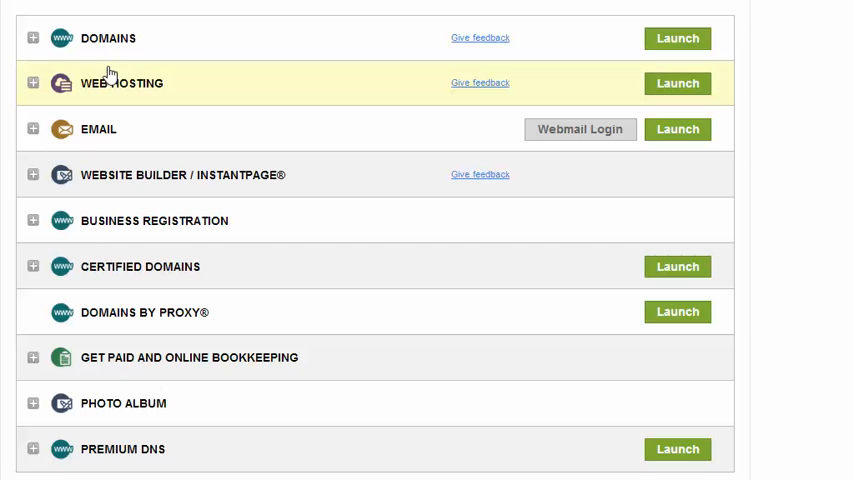
{"action": "mouse_move", "coordinate": [97, 103]}
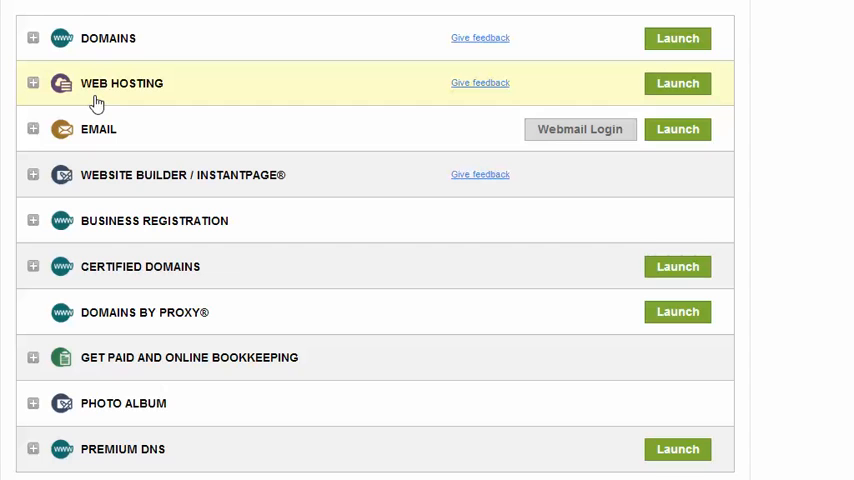
{"action": "mouse_move", "coordinate": [103, 101]}
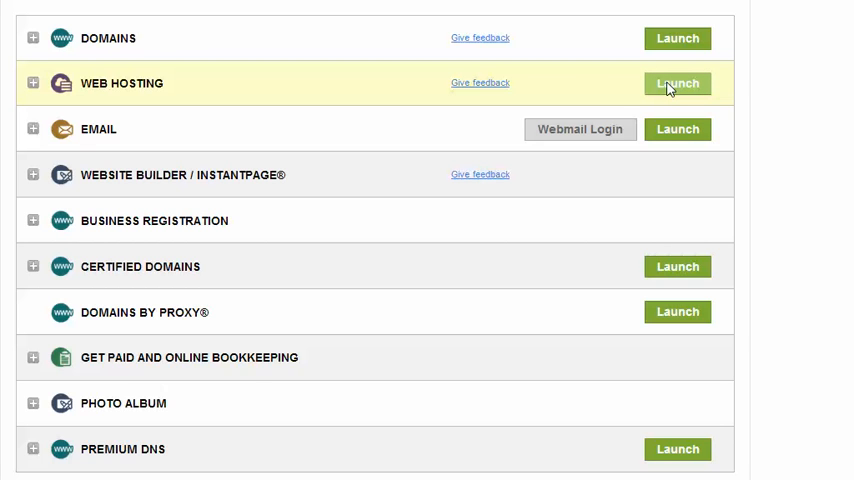
Launch Web Hosting and manage the gigbuyer.com hosting account.
{"action": "left_click", "coordinate": [677, 83]}
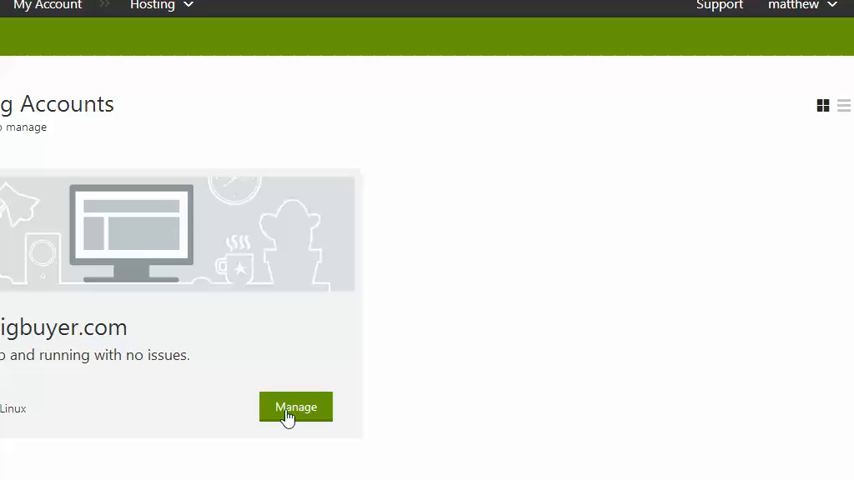
{"action": "left_click", "coordinate": [295, 407]}
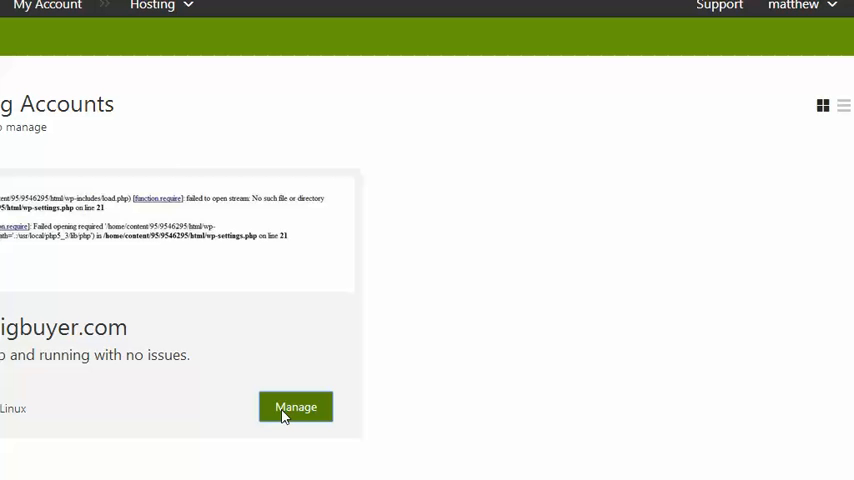
{"action": "left_click", "coordinate": [295, 407]}
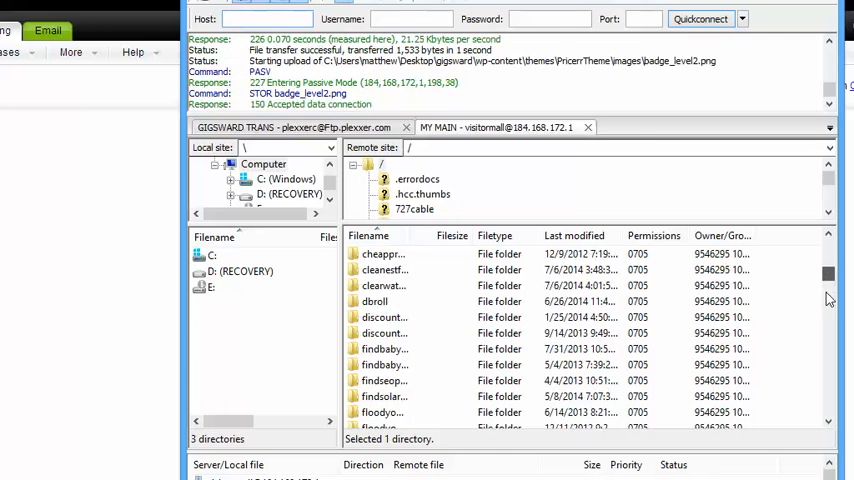
{"action": "scroll", "scroll_direction": "down", "scroll_amount": 3}
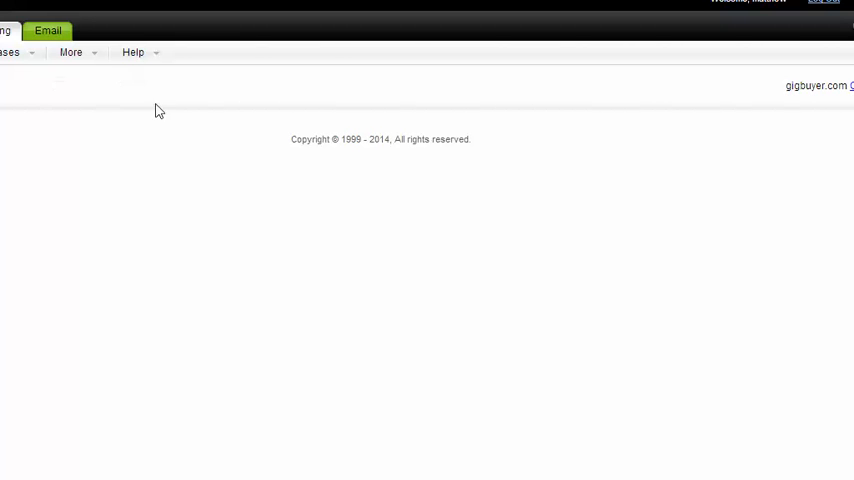
{"action": "mouse_move", "coordinate": [708, 260]}
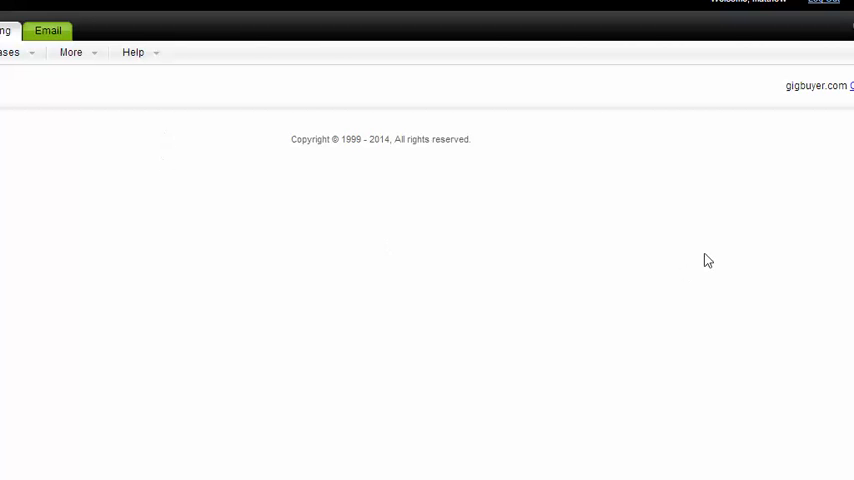
{"action": "mouse_move", "coordinate": [704, 260]}
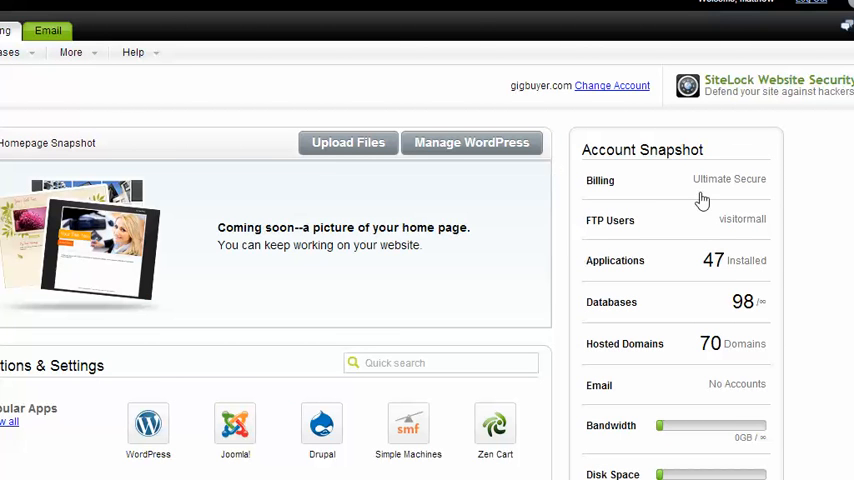
{"action": "mouse_move", "coordinate": [637, 308]}
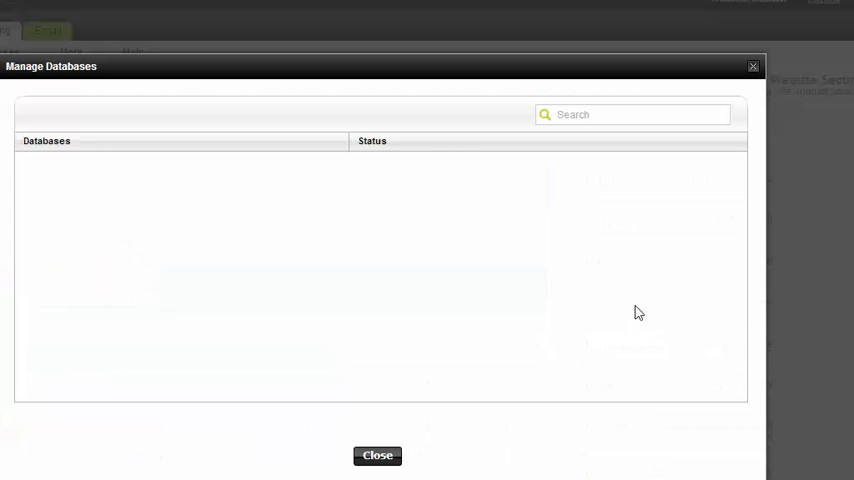
{"action": "mouse_move", "coordinate": [221, 112]}
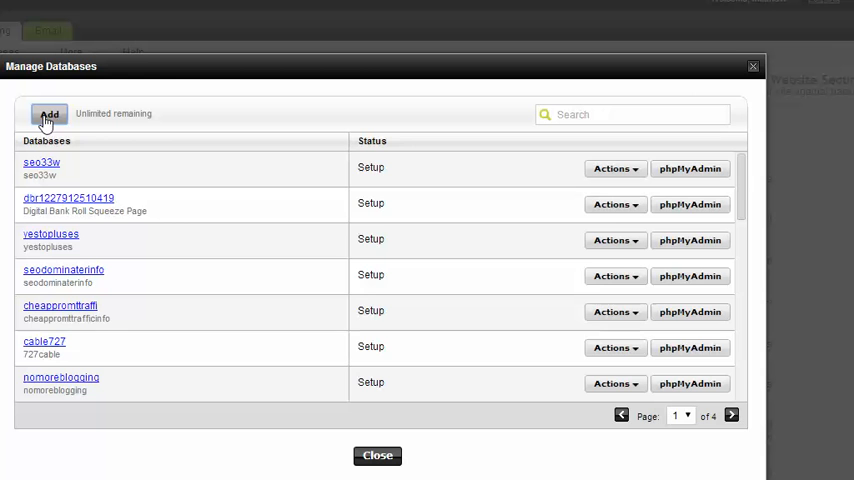
Add a MySQL database with friendly name and database name 'gigbuyer3232'.
{"action": "left_click", "coordinate": [49, 114]}
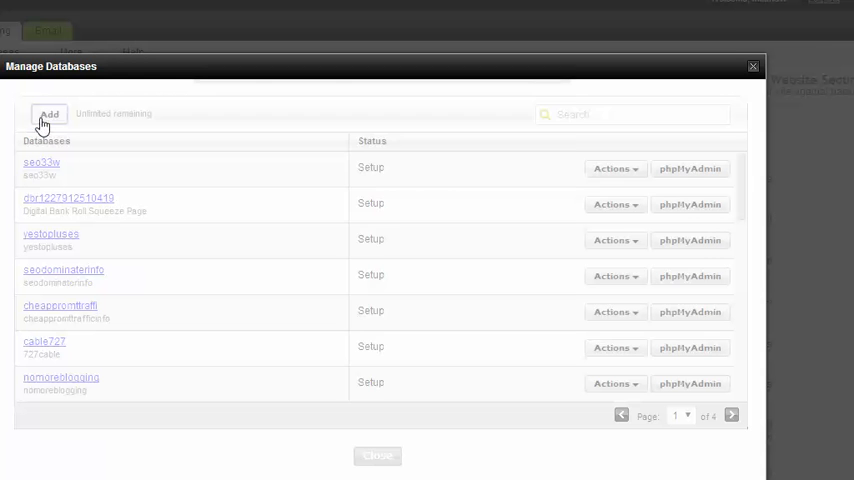
{"action": "left_click", "coordinate": [48, 113]}
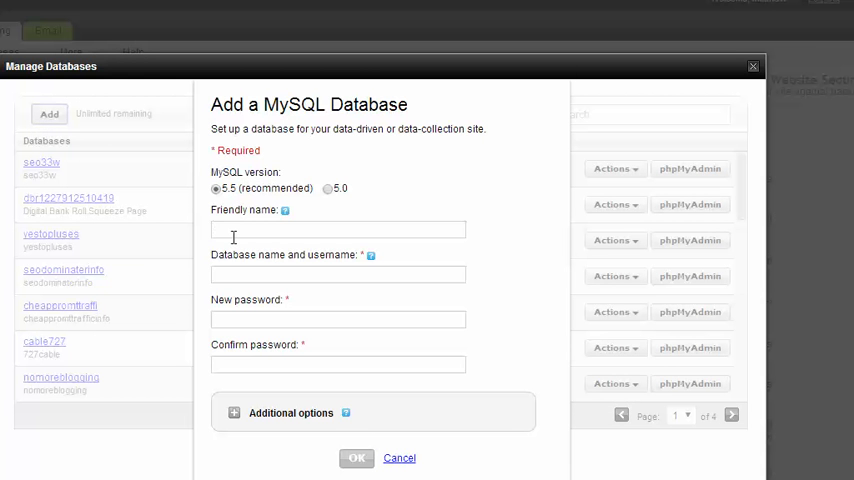
{"action": "left_click", "coordinate": [338, 229]}
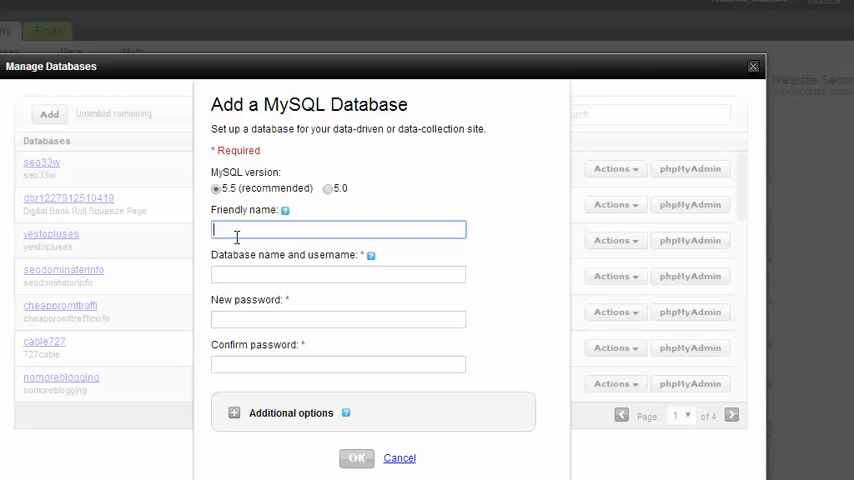
{"action": "type", "text": "gigbuyer3232"}
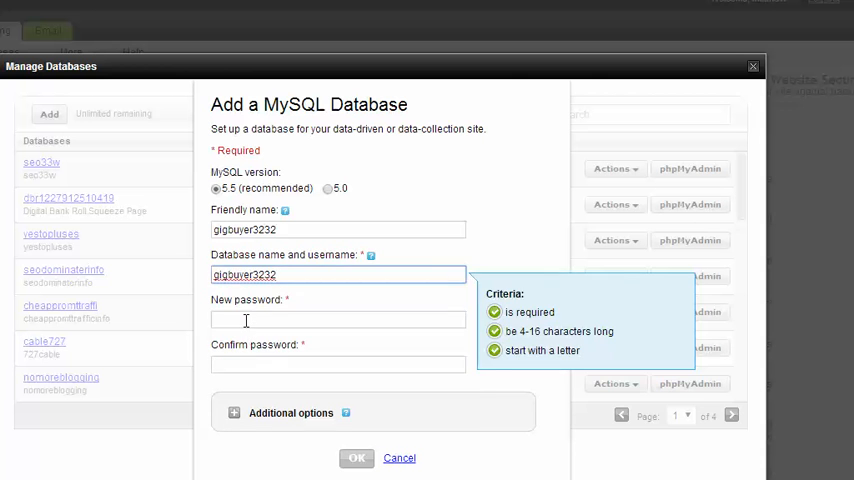
{"action": "type", "text": "*"}
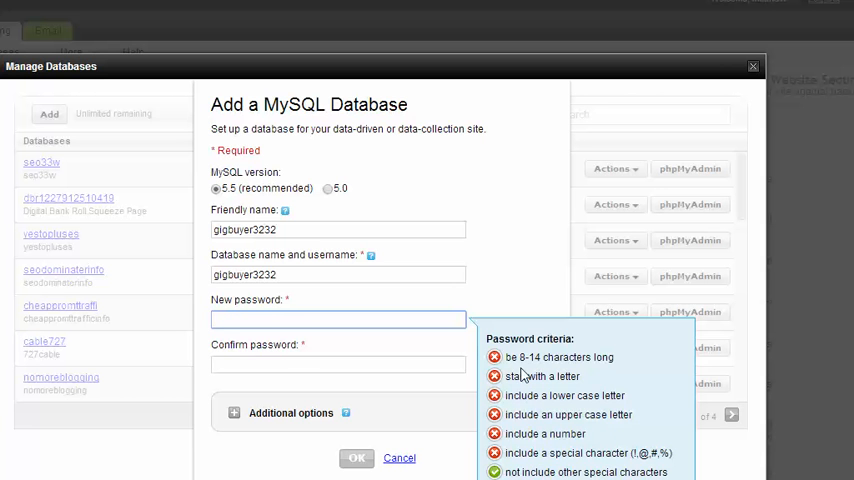
Enter a matching new and confirm password for gigbuyer3232, and submit.
{"action": "left_click", "coordinate": [337, 318]}
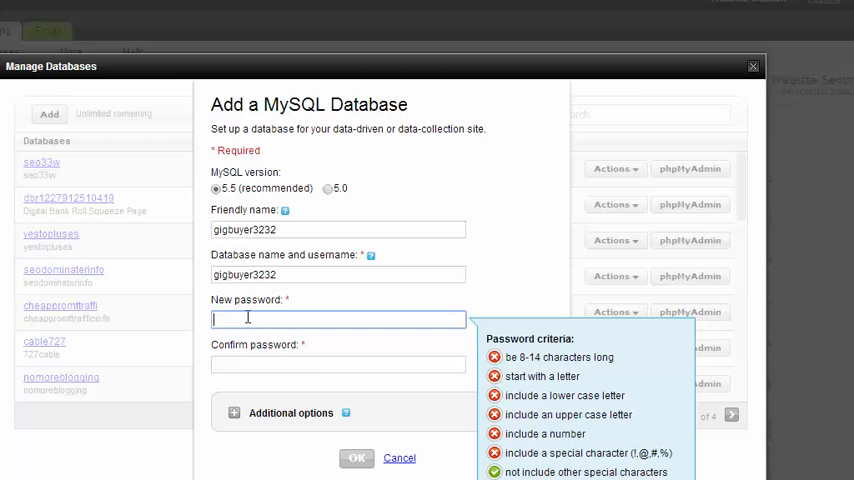
{"action": "type", "text": "a"}
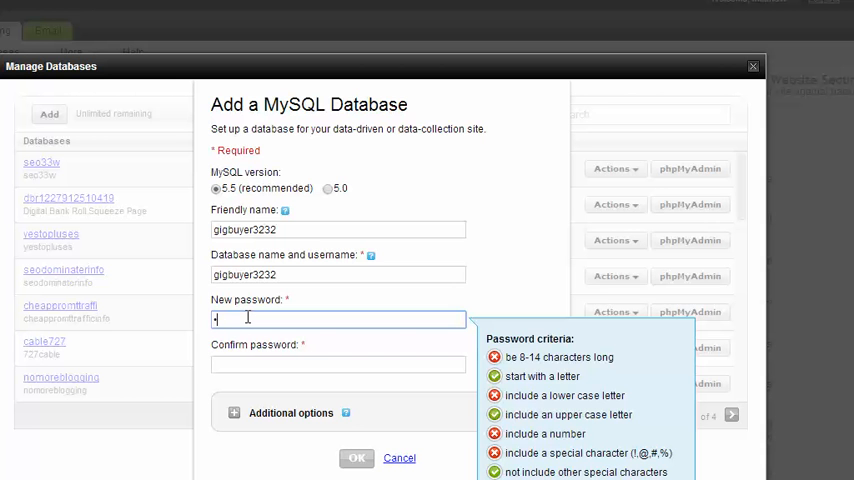
{"action": "type", "text": "assword"}
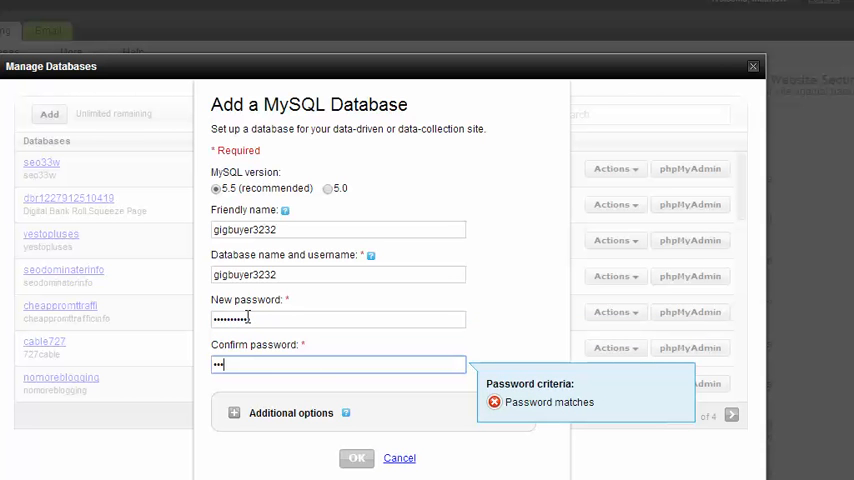
{"action": "type", "text": "•••••••"}
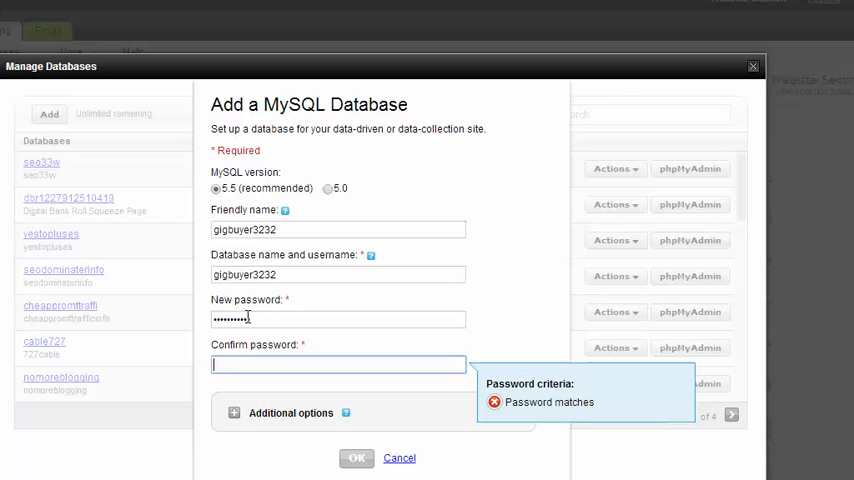
{"action": "type", "text": "••••••••"}
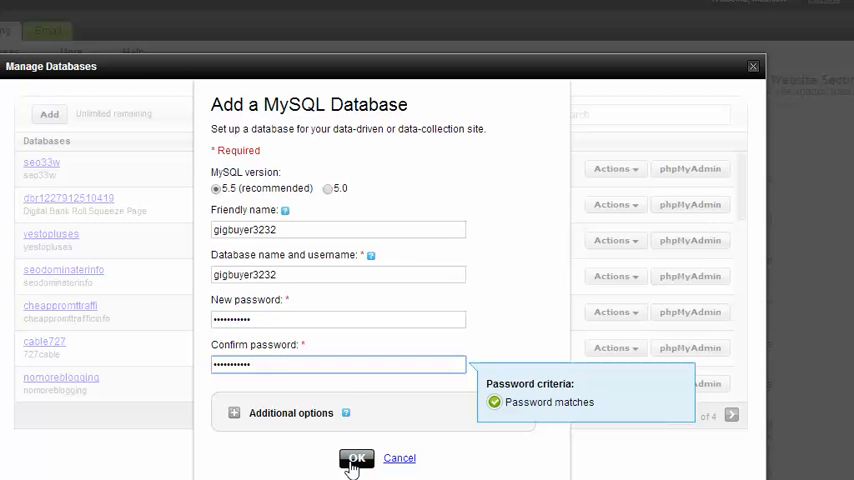
{"action": "left_click", "coordinate": [356, 458]}
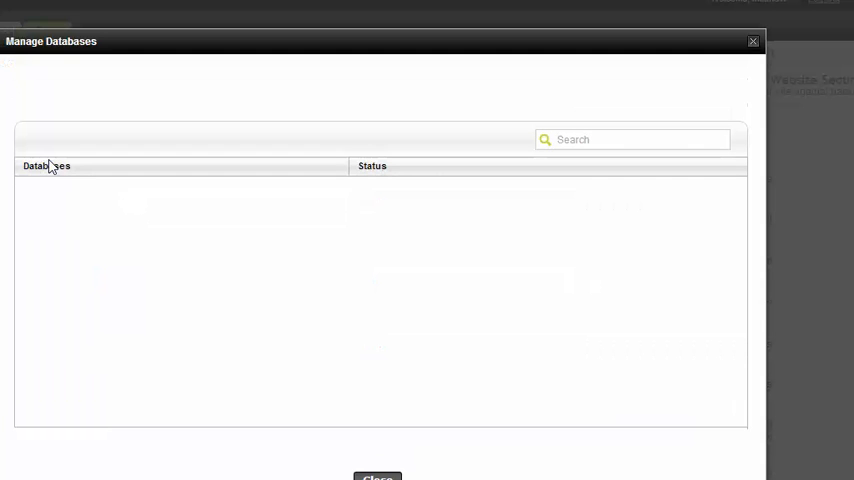
{"action": "mouse_move", "coordinate": [71, 112]}
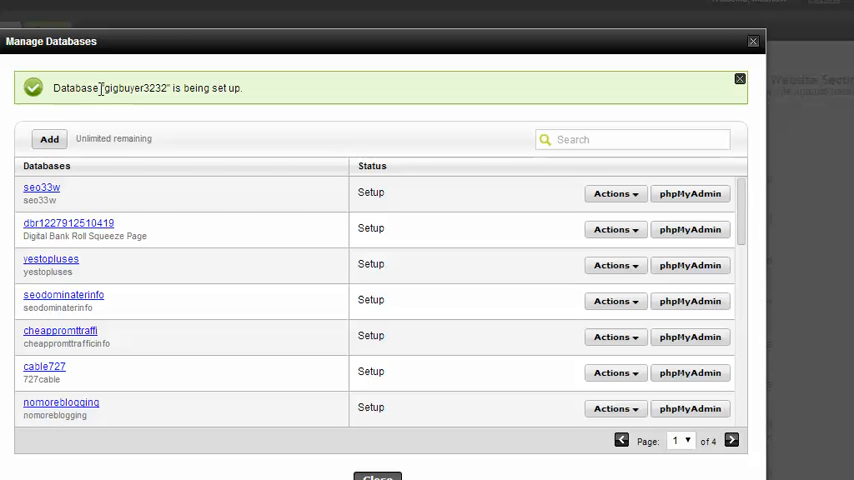
Page through the database list to page 4 of 4.
{"action": "double_click", "coordinate": [135, 88]}
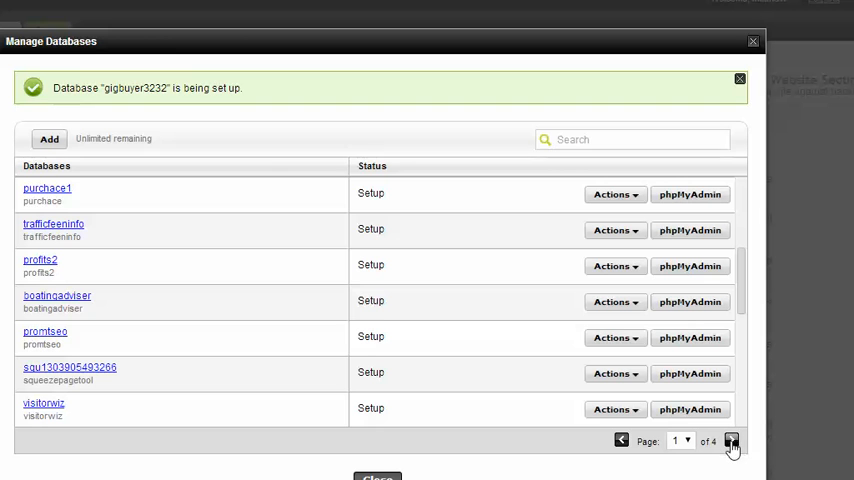
{"action": "left_click", "coordinate": [731, 440]}
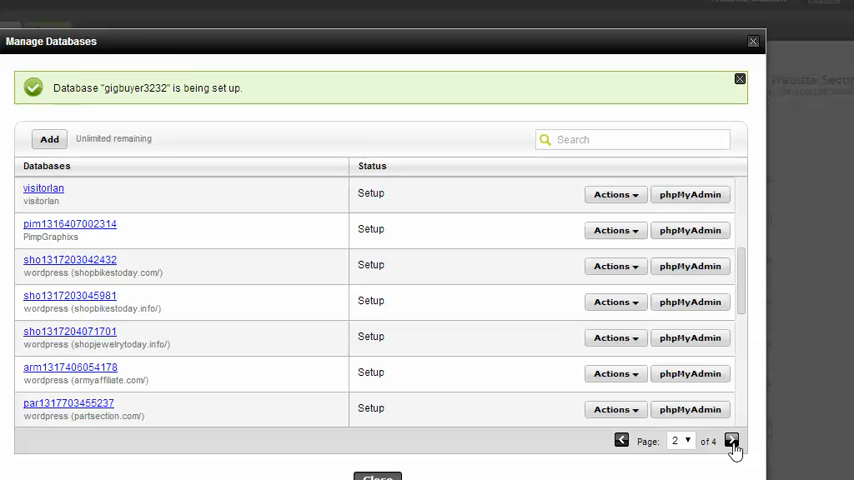
{"action": "left_click", "coordinate": [732, 441]}
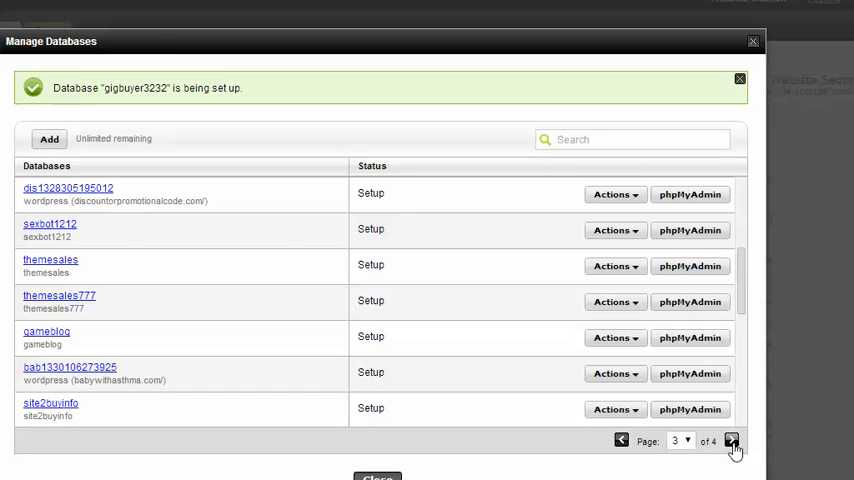
{"action": "left_click", "coordinate": [731, 440]}
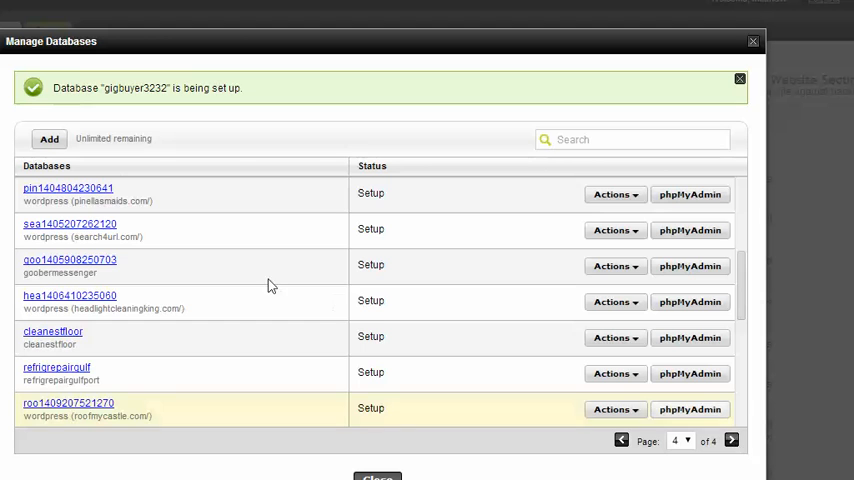